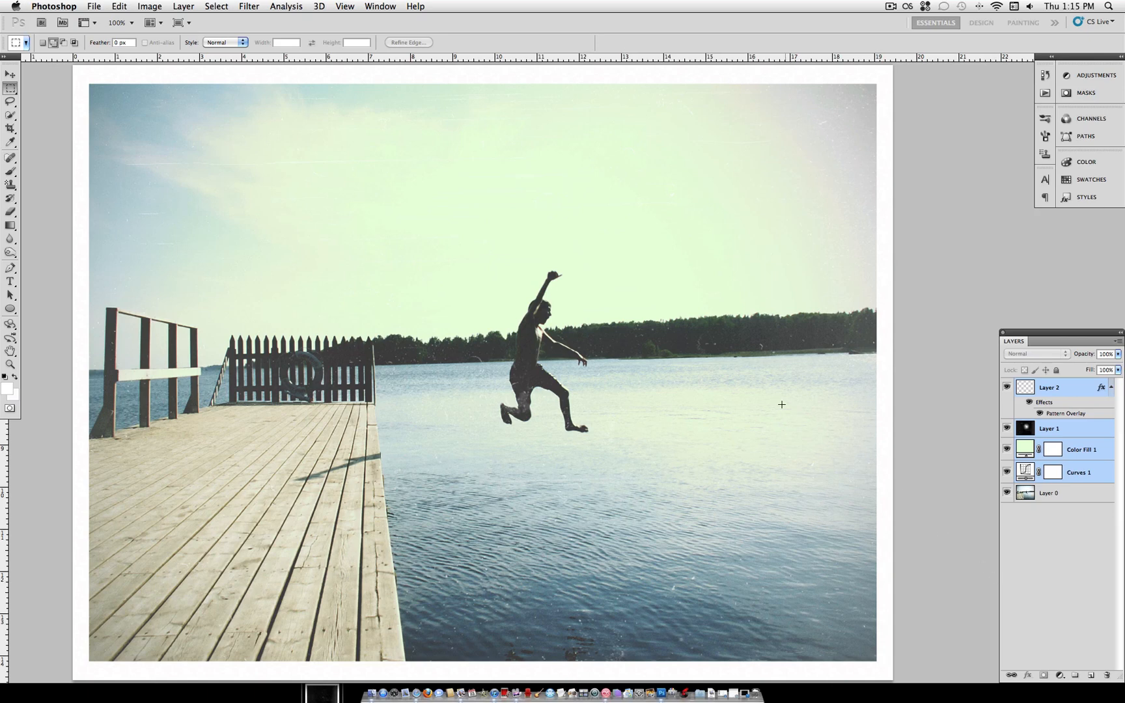
mouse_move(187, 477)
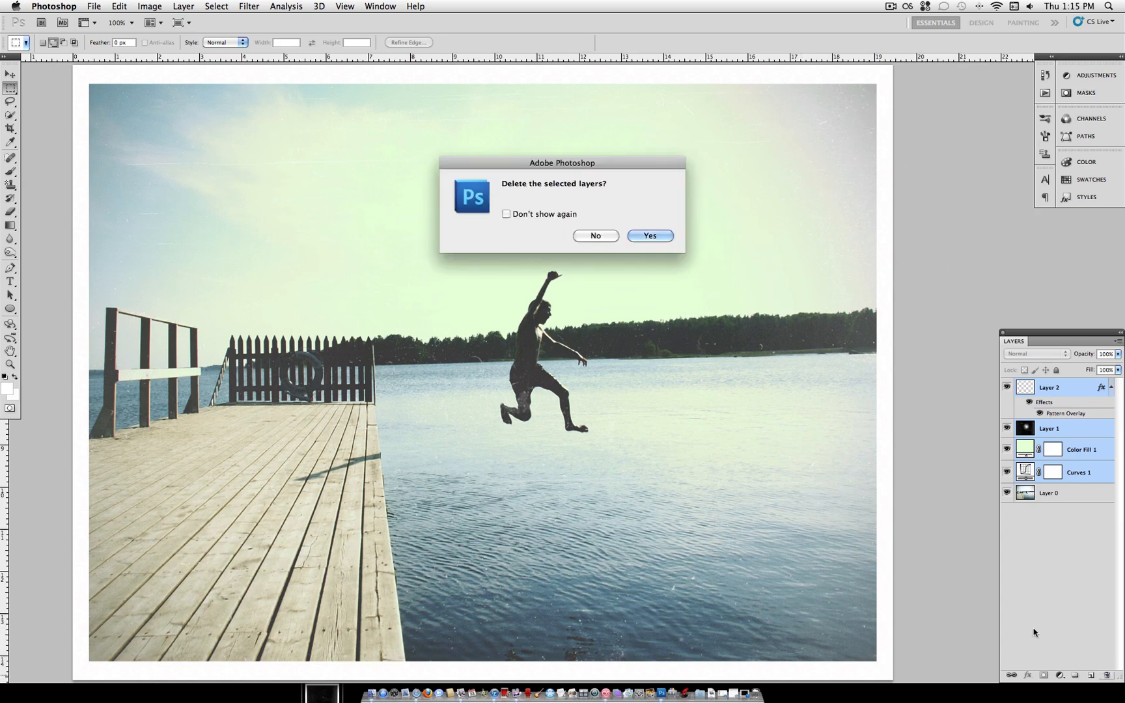
Confirm deleting all the effect layers, leaving only Layer 0's pier photo.
click(649, 235)
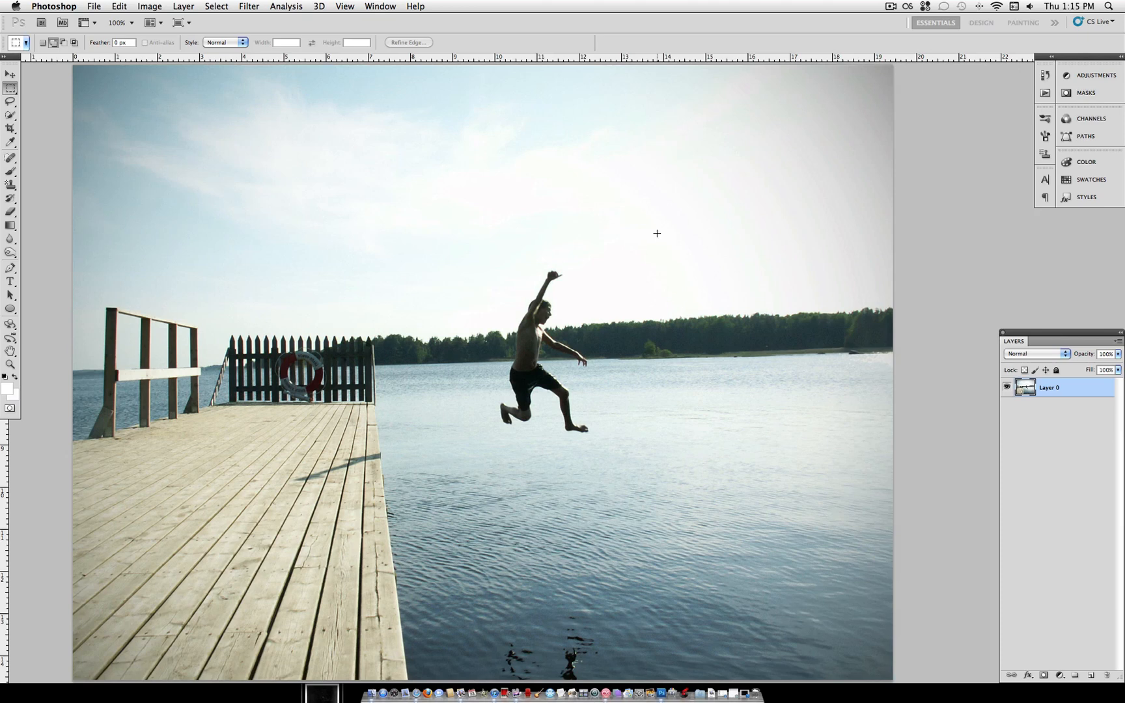
mouse_move(247, 75)
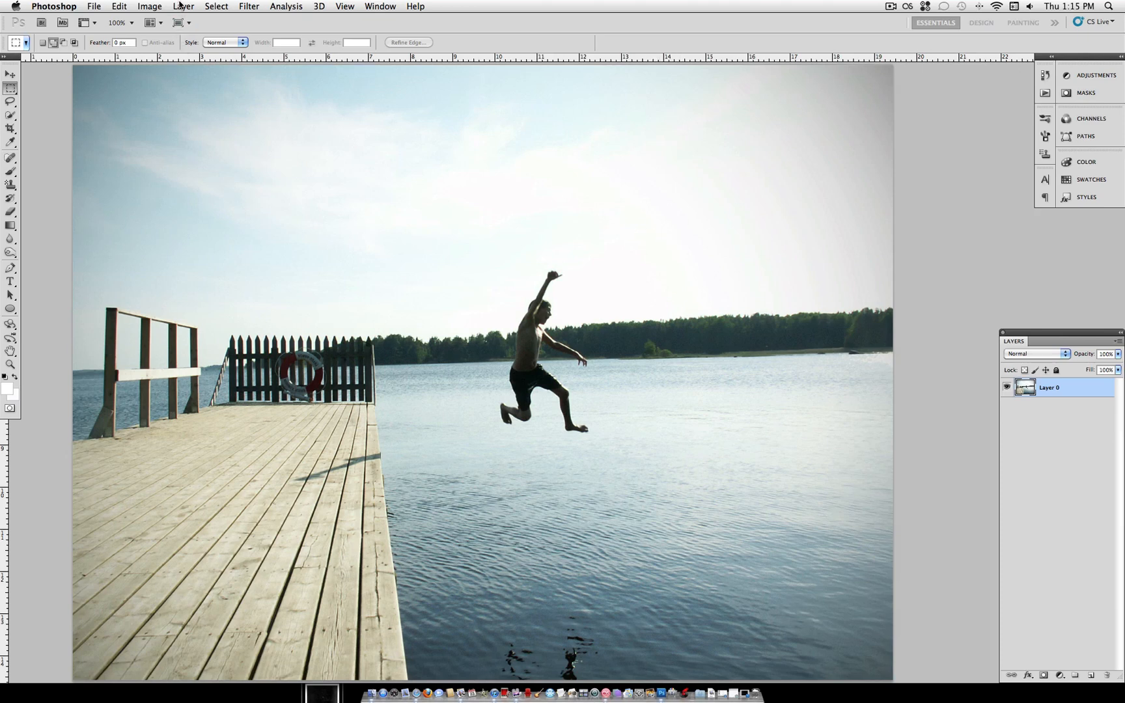
Add a Curves 1 adjustment layer, raising the black point and reshaping the lower curve.
click(183, 6)
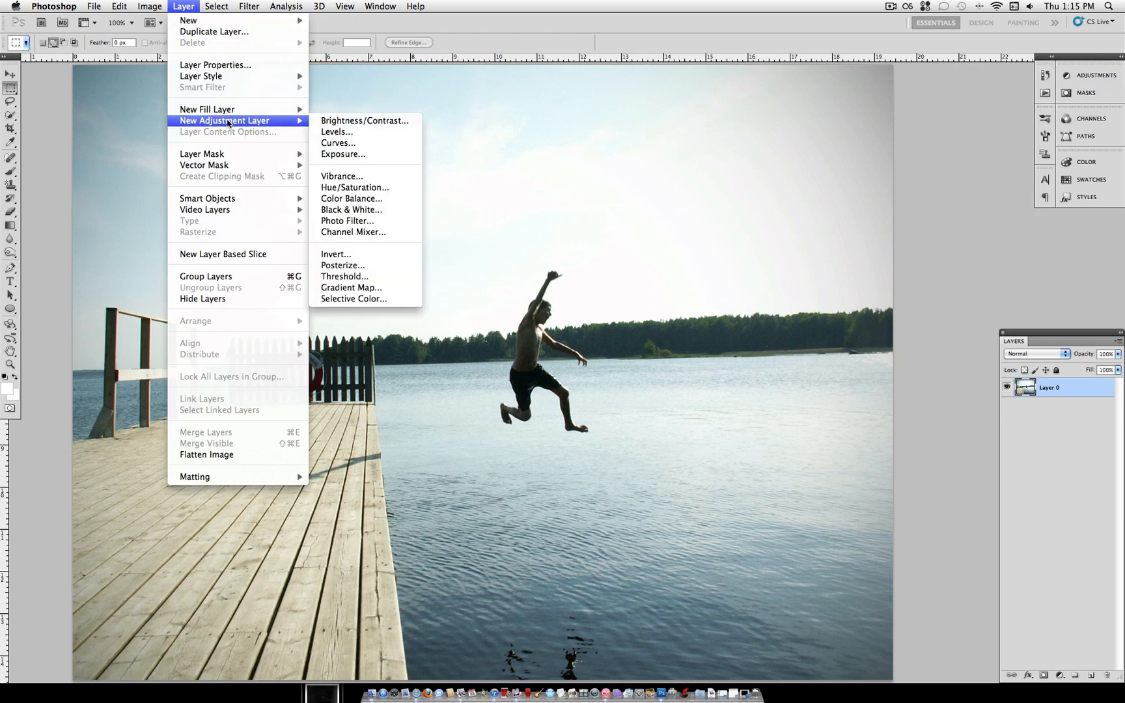
click(338, 142)
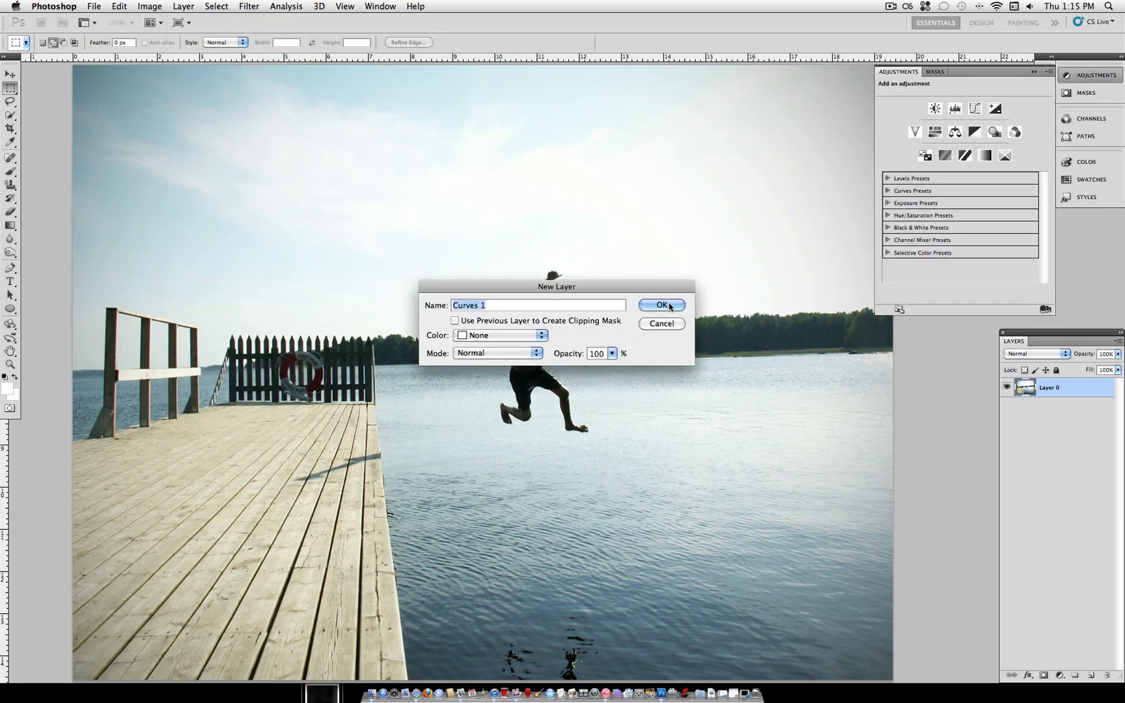
click(659, 304)
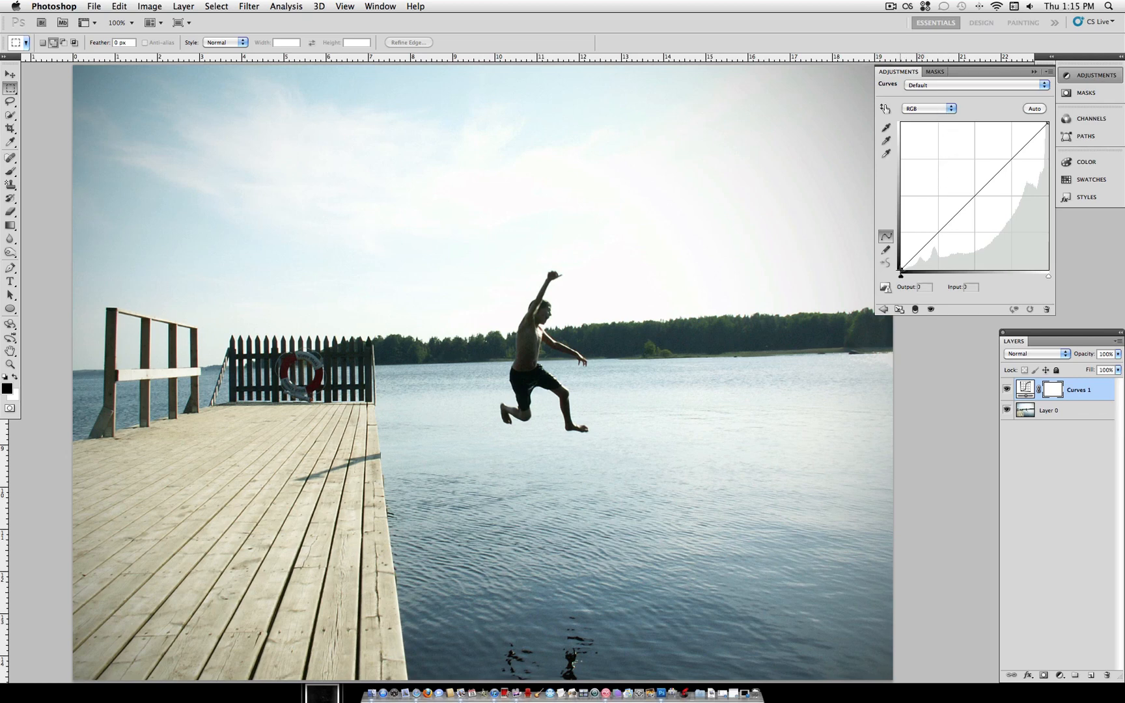
drag(900, 274, 900, 234)
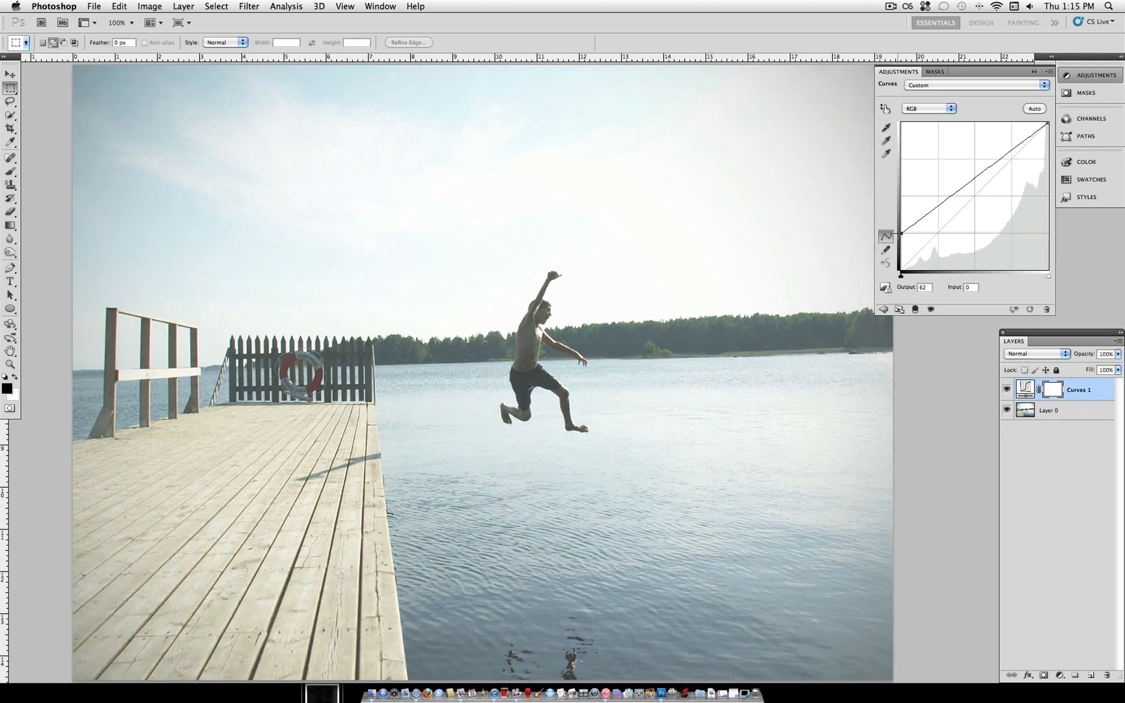
drag(901, 235, 901, 231)
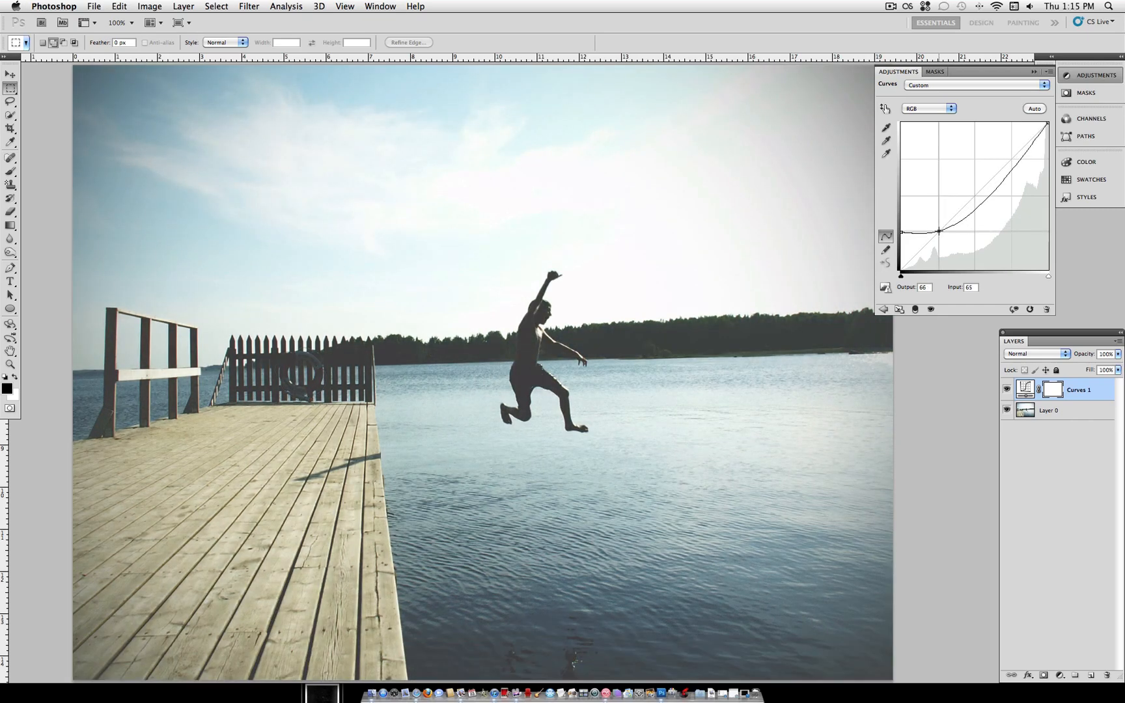
drag(937, 232, 937, 233)
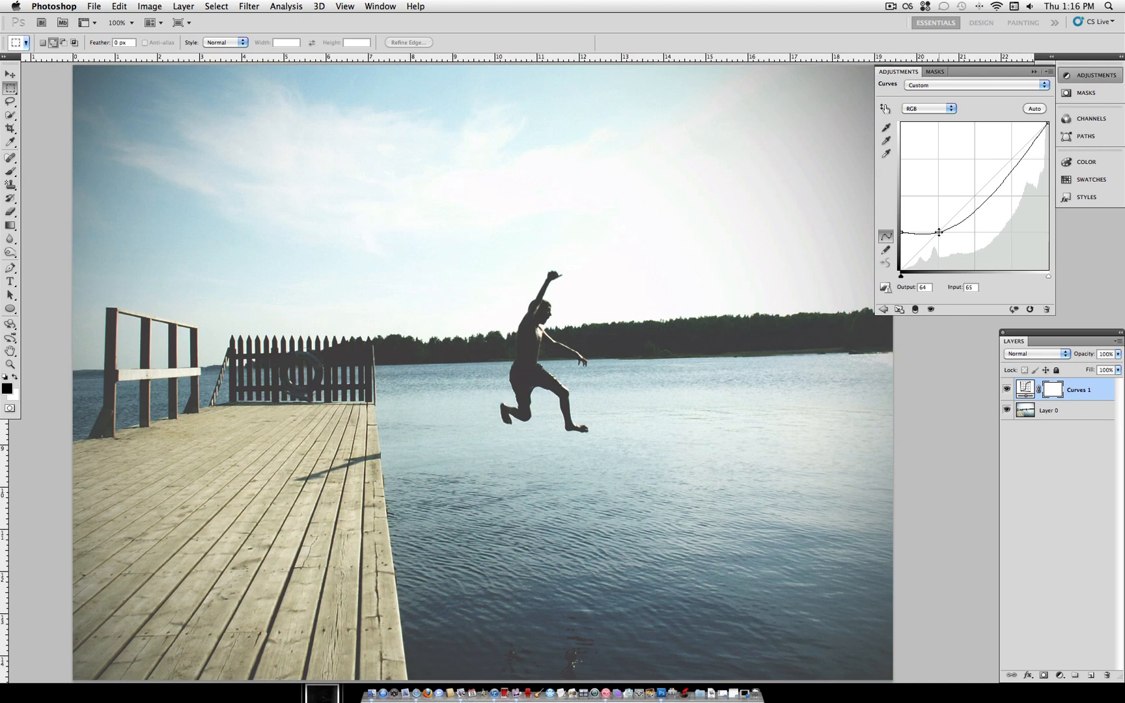
drag(939, 232, 935, 232)
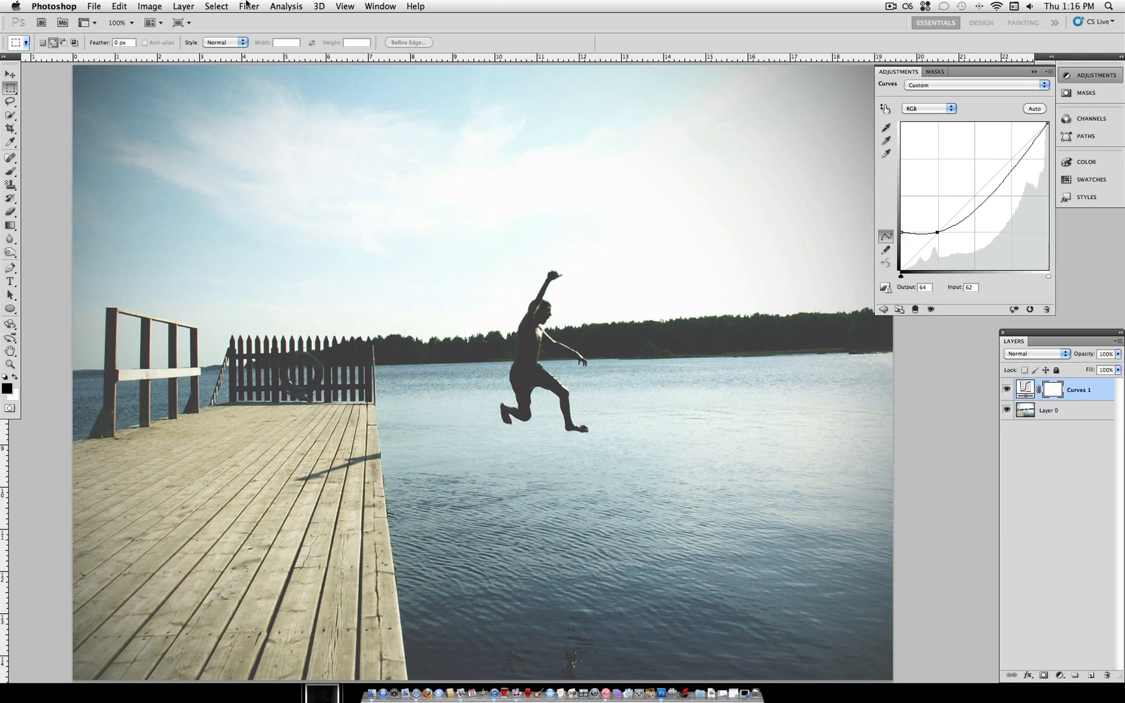
Add a Color Fill 1 layer with hex e3ffd7 and change its blend mode.
click(183, 6)
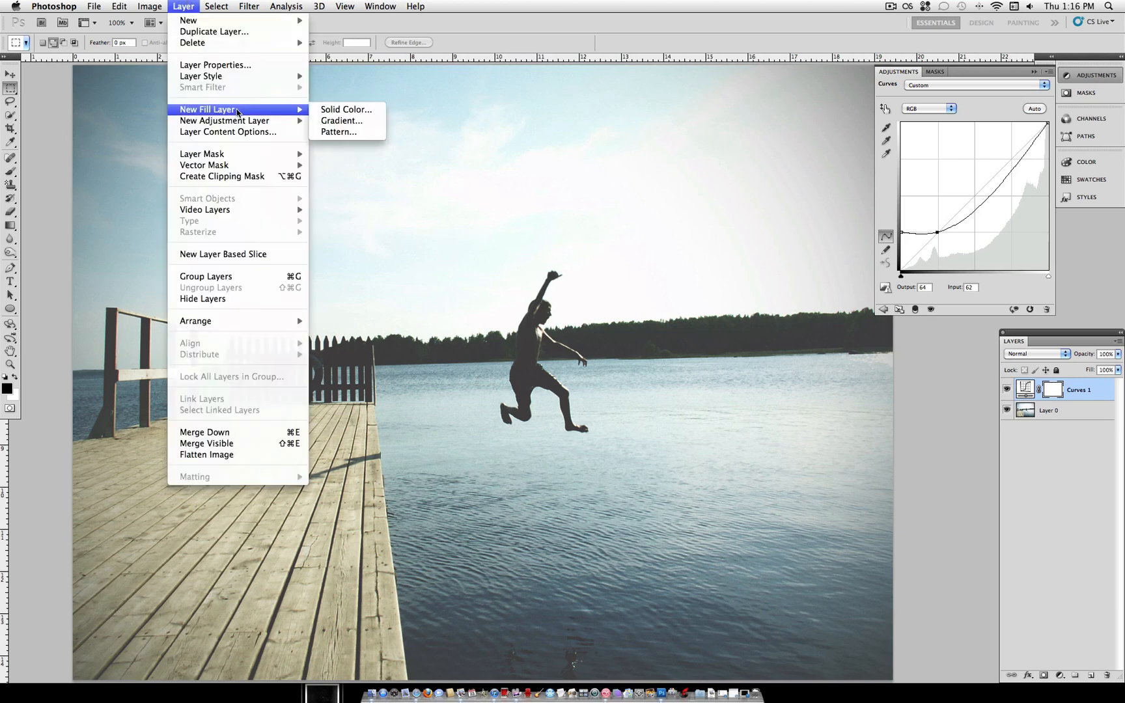
click(345, 109)
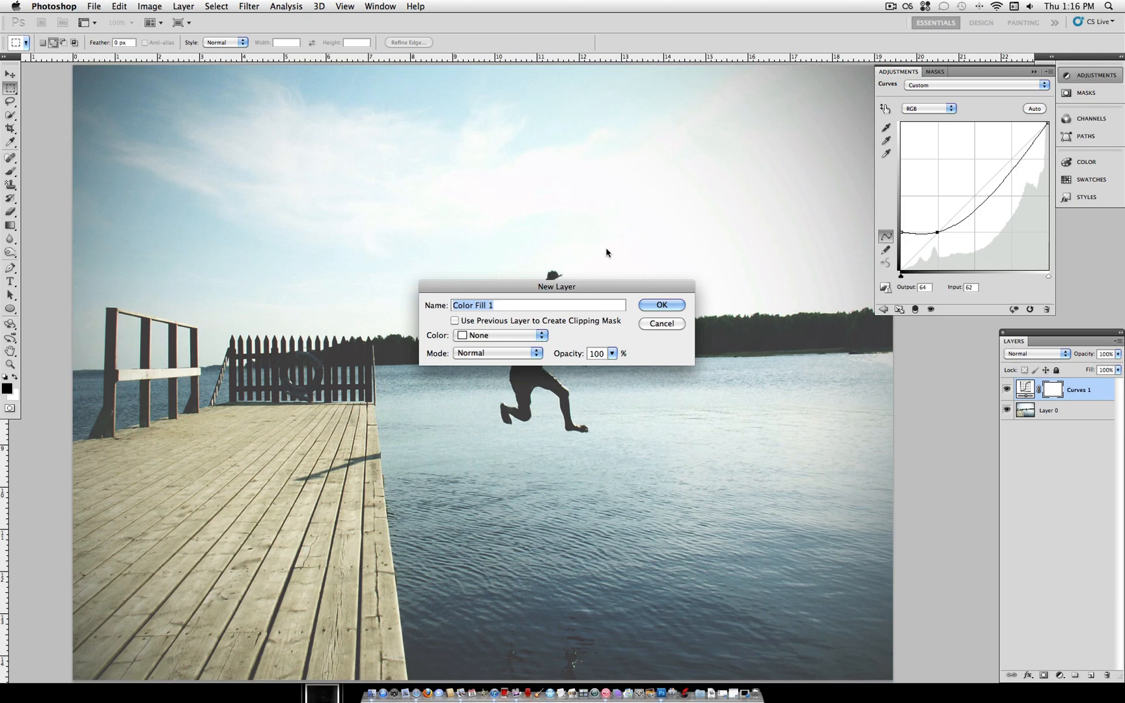
click(660, 305)
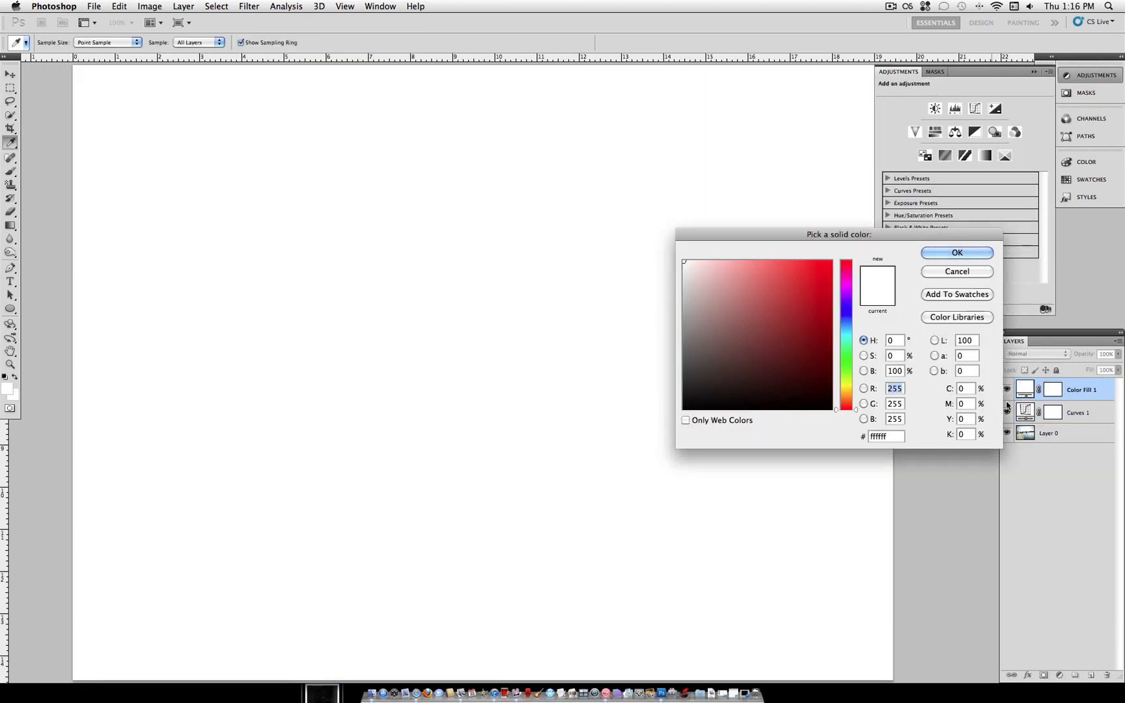
click(885, 437)
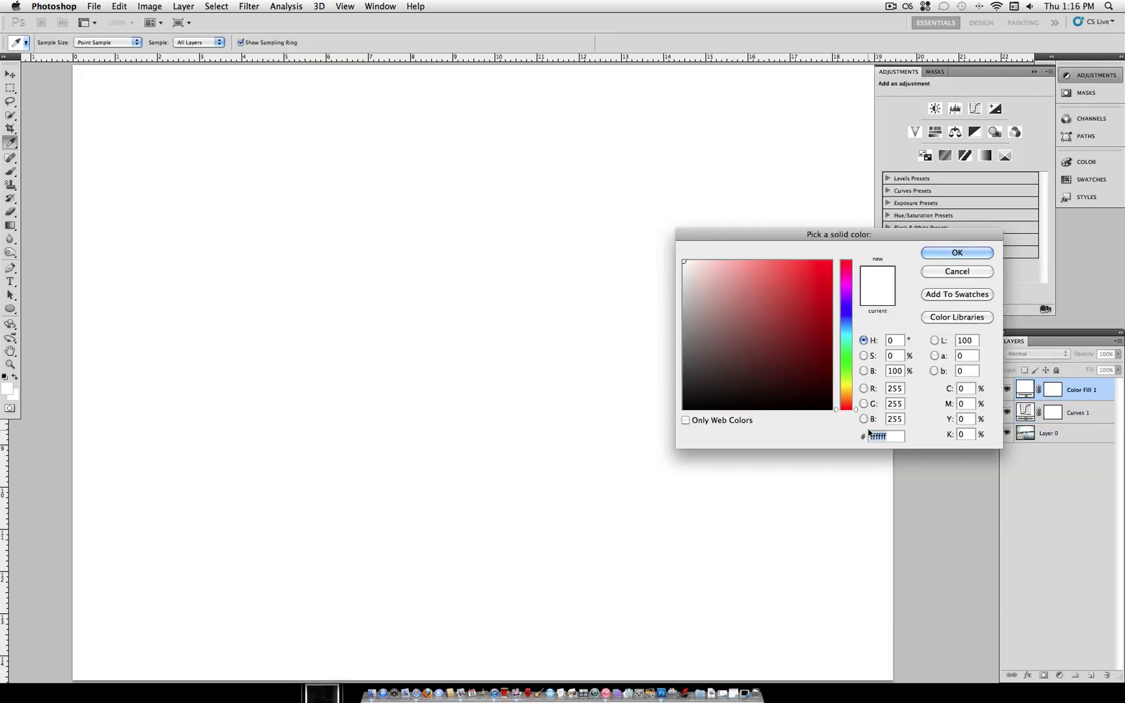
text(e3ffd7)
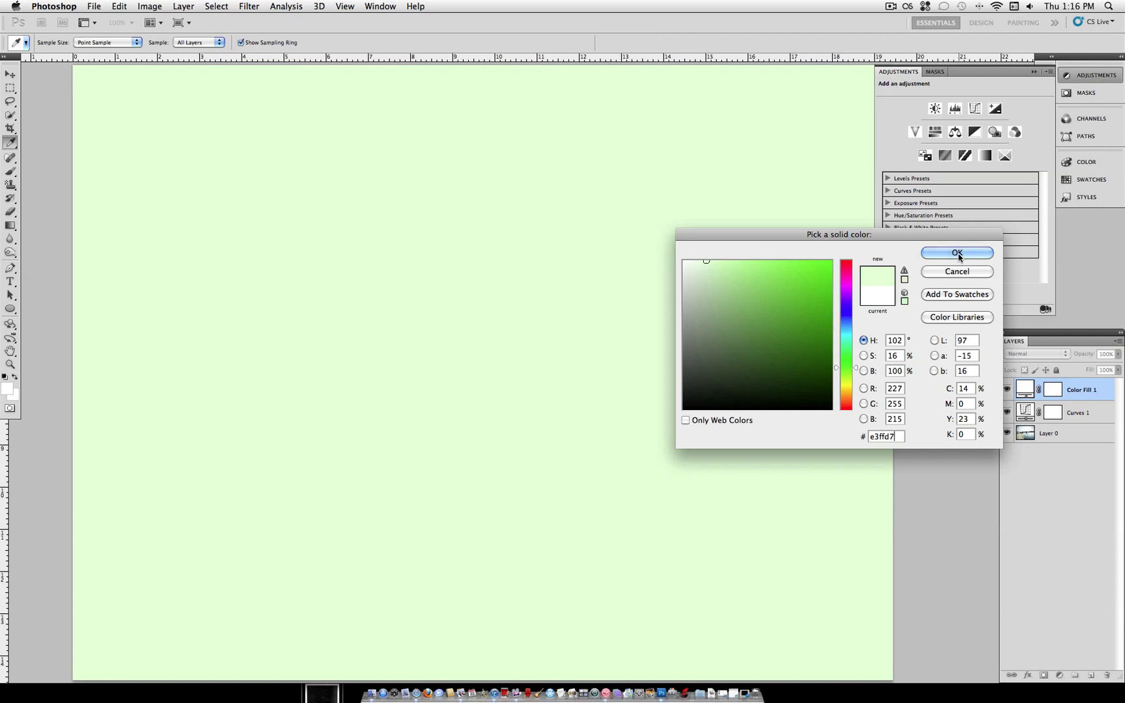
click(957, 253)
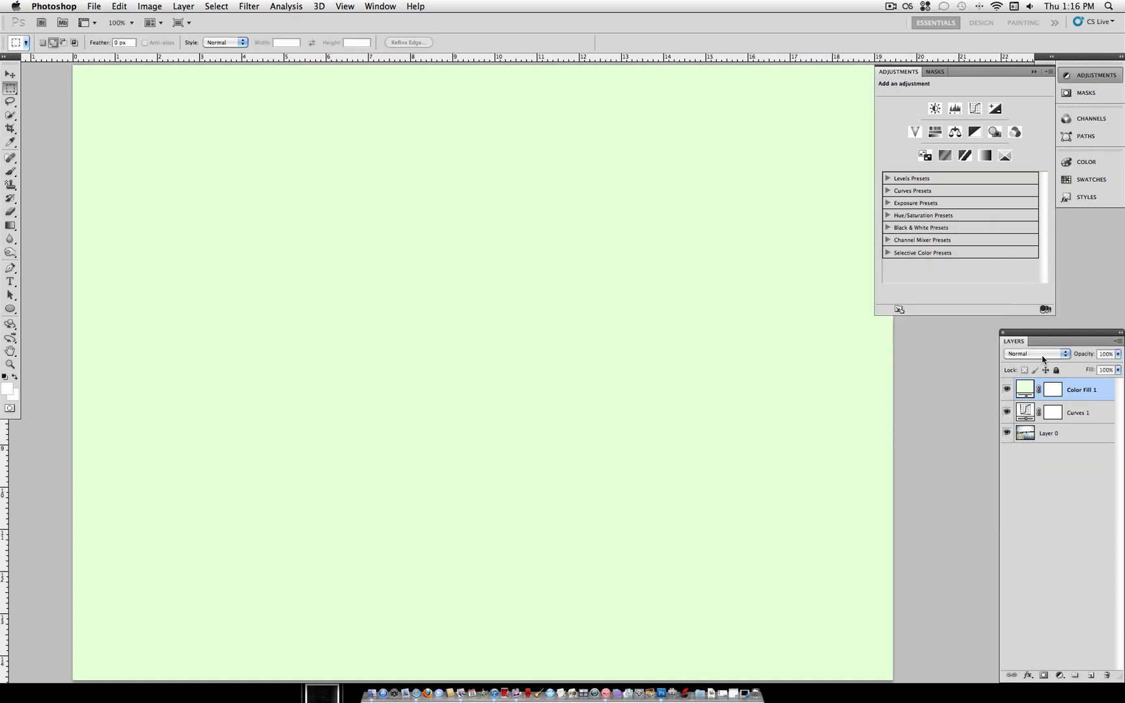
click(1036, 353)
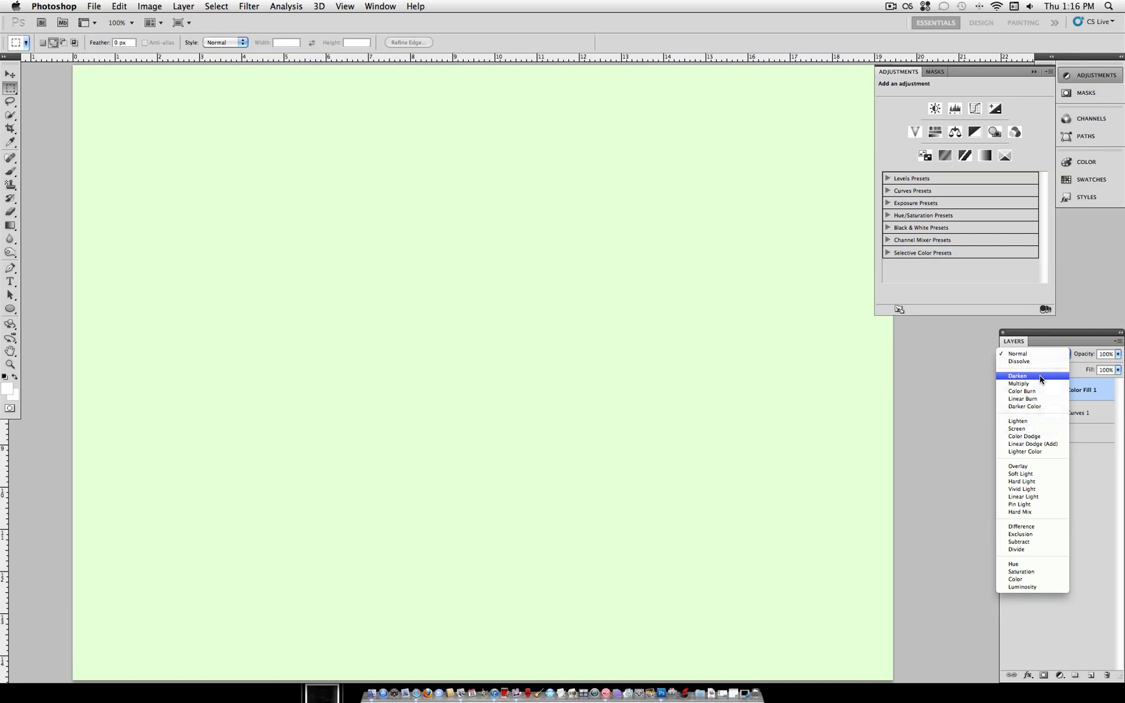
click(1018, 375)
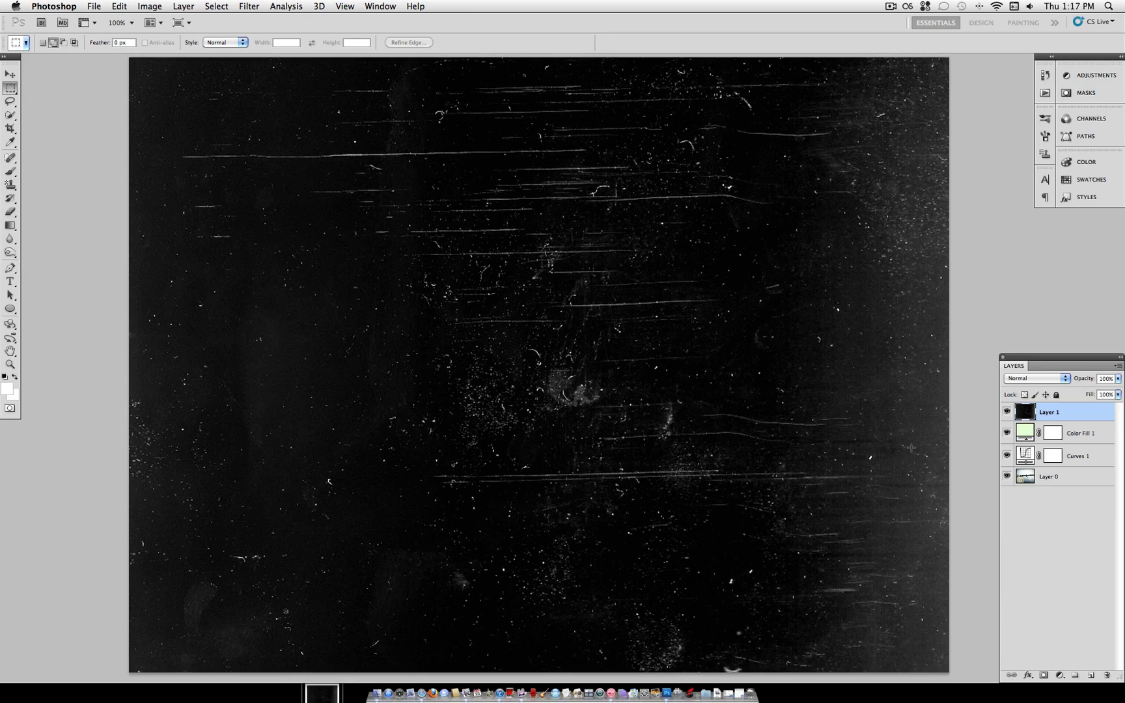
Set scratch texture Layer 1 to Screen blend mode at 50% opacity.
click(1035, 379)
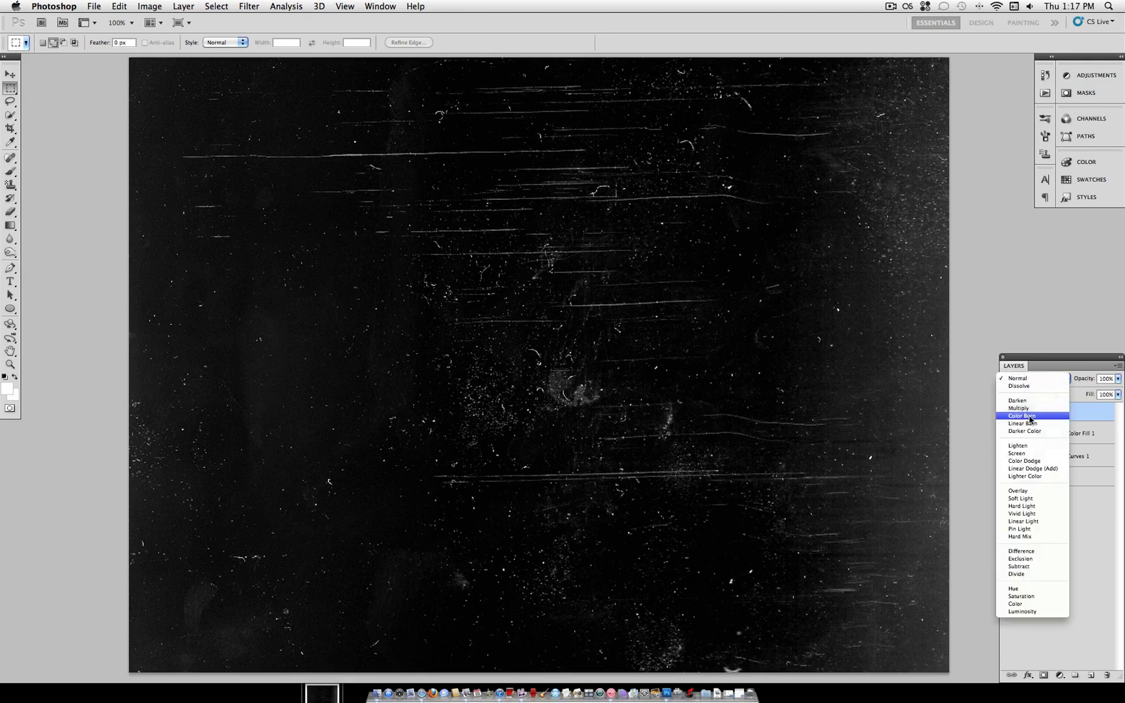
click(1018, 452)
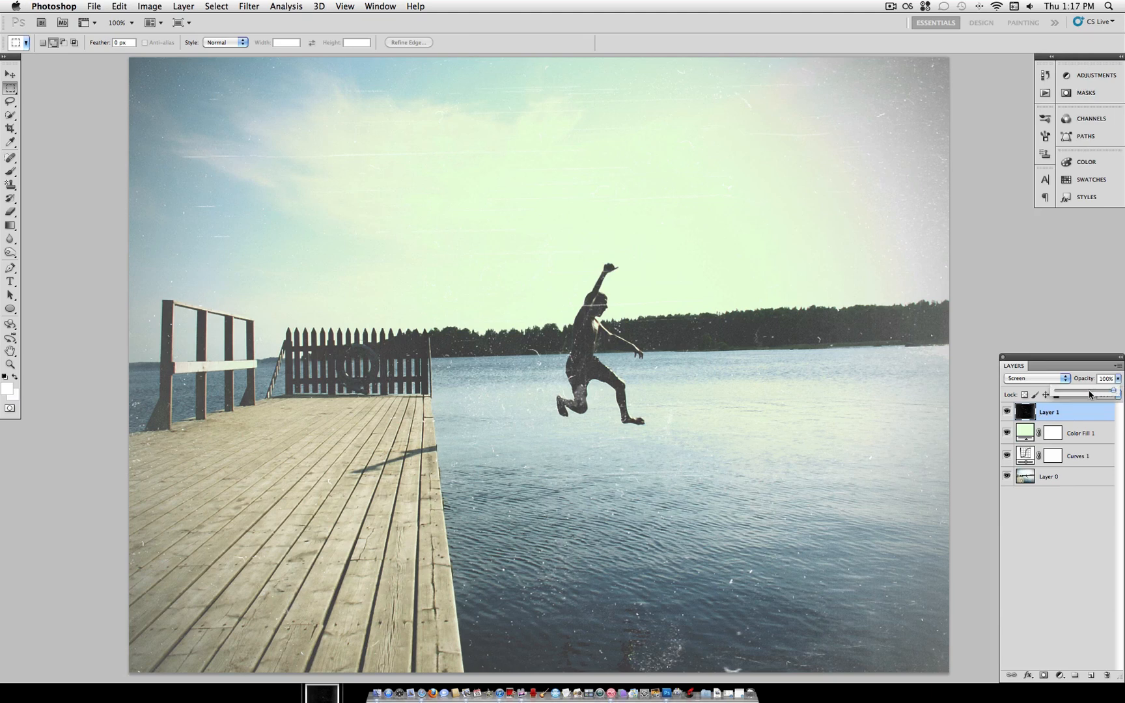
drag(1112, 394, 1092, 394)
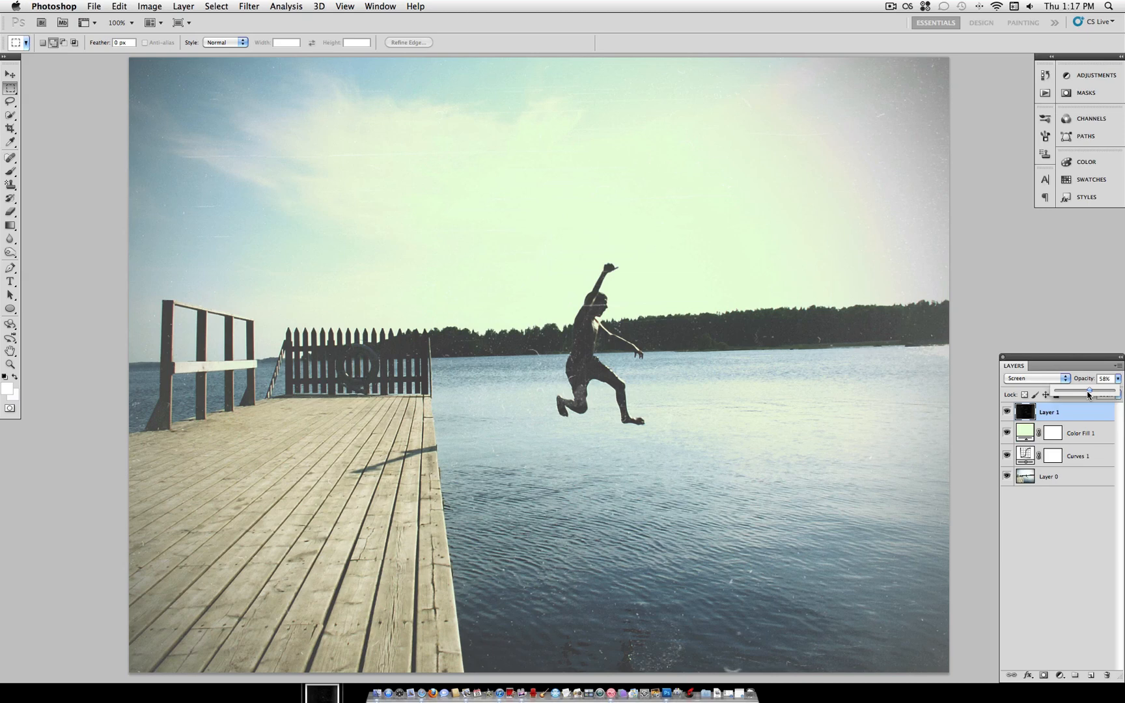
drag(1090, 392, 1083, 392)
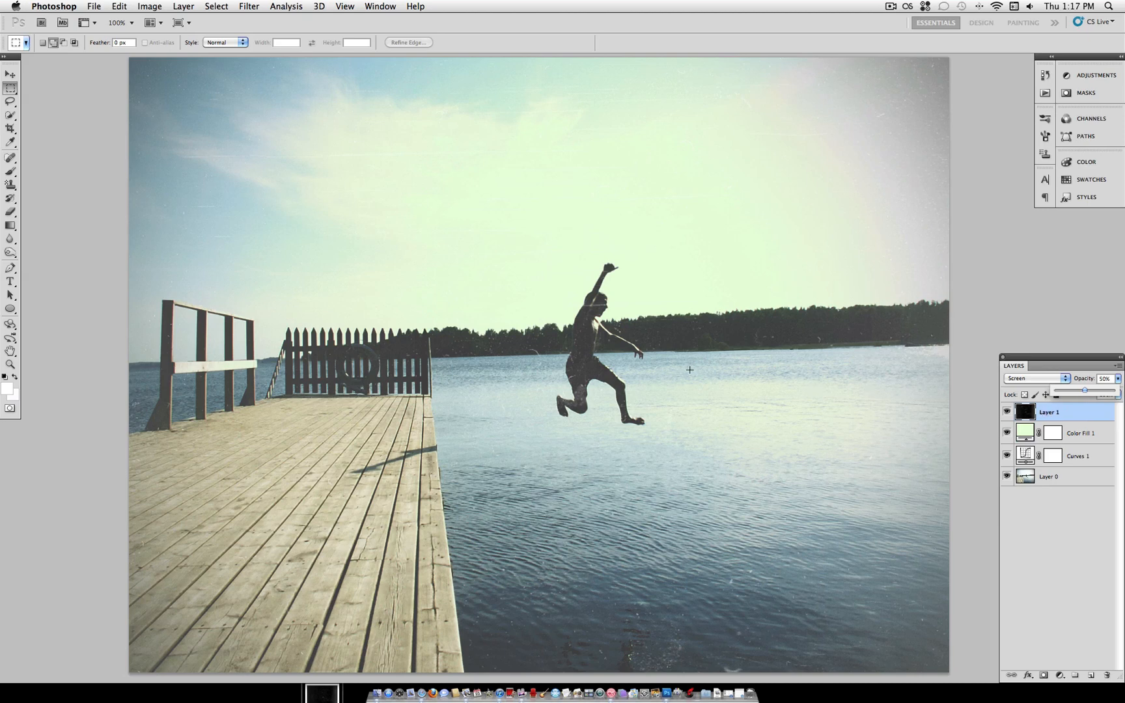
mouse_move(493, 304)
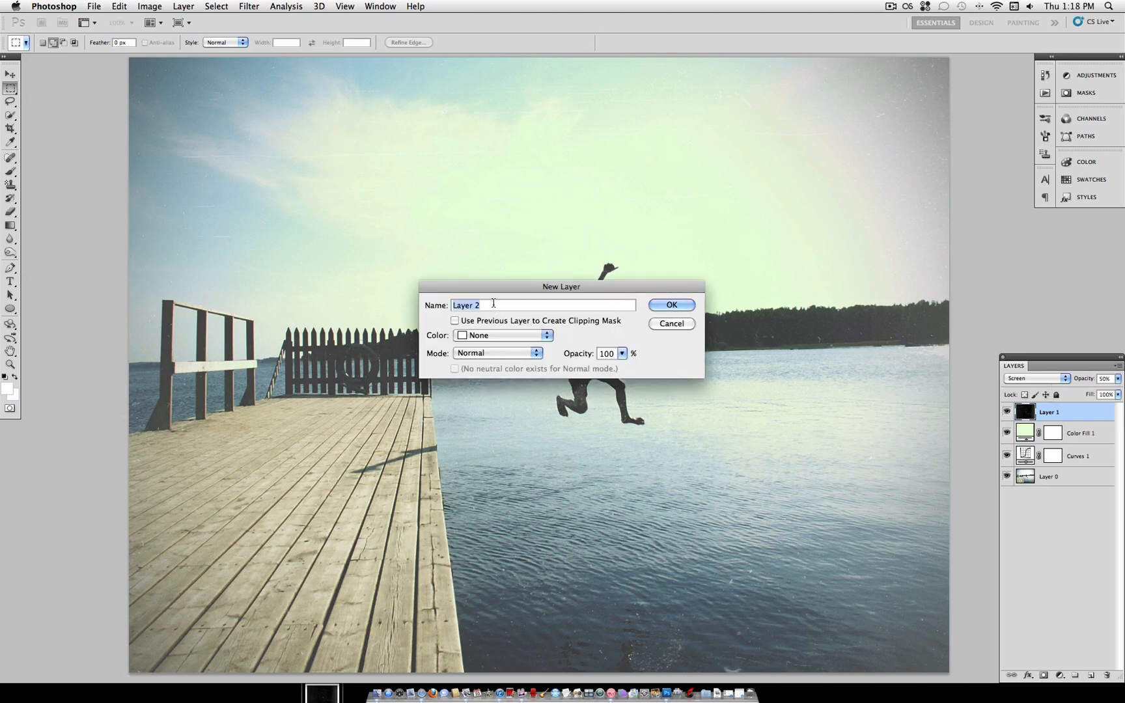
On a new layer, stroke the full-canvas selection with a 30 px white inside stroke.
click(670, 304)
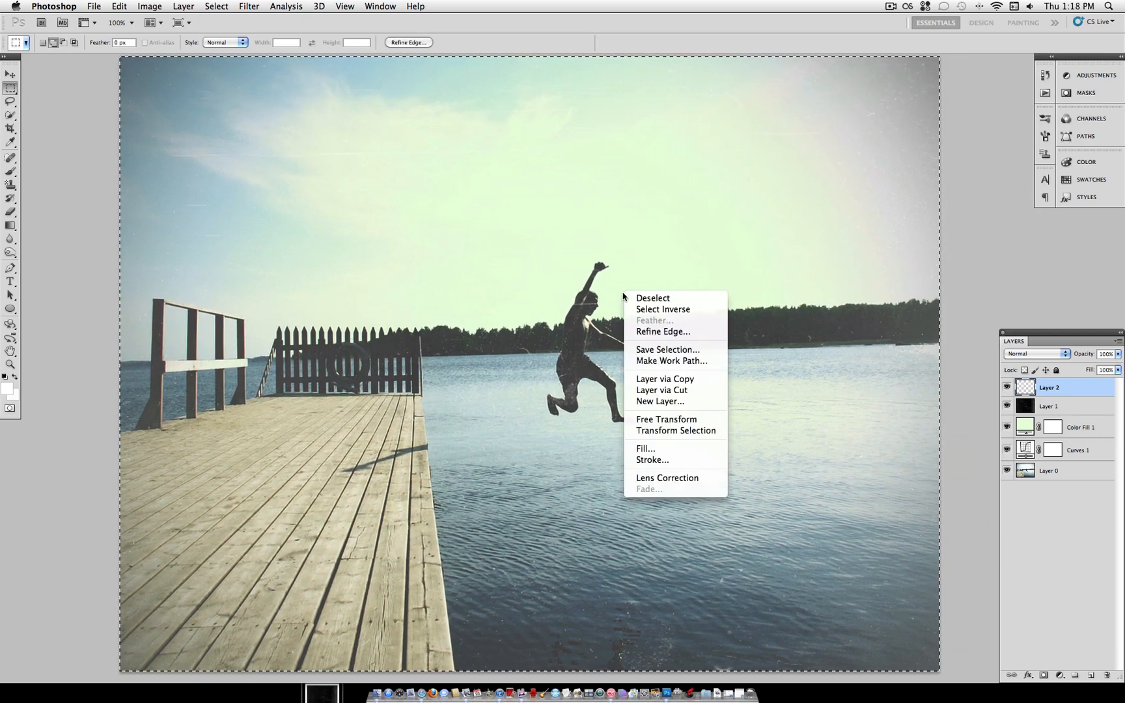
click(653, 460)
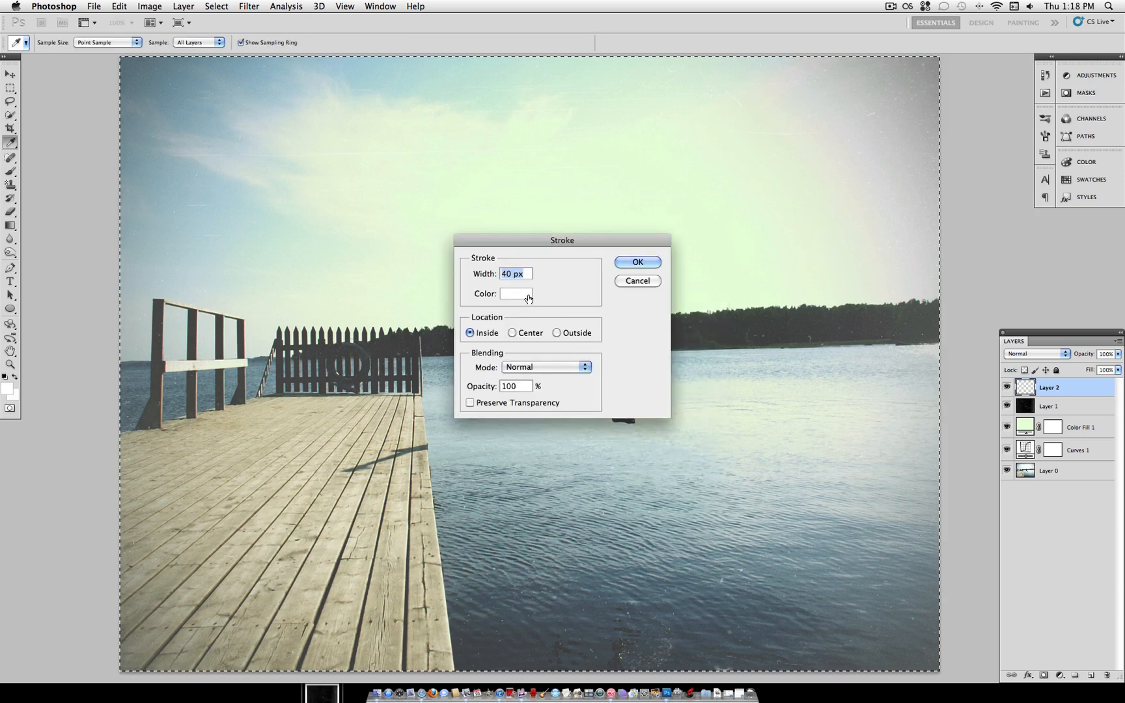
click(515, 294)
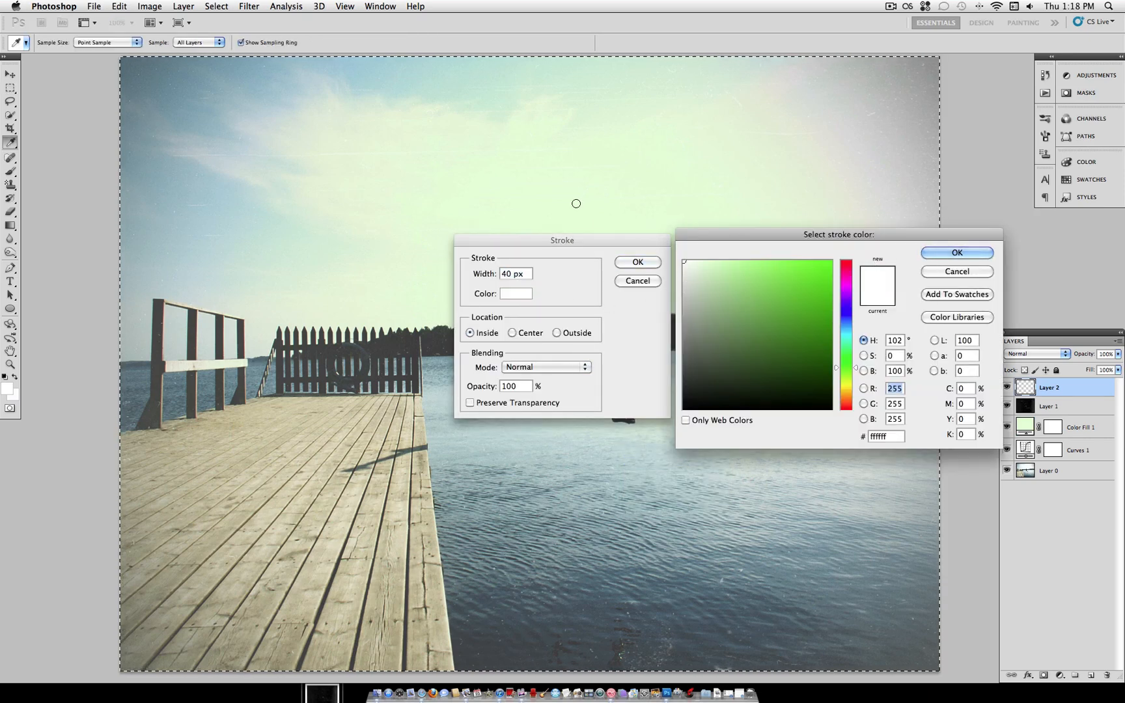
click(956, 253)
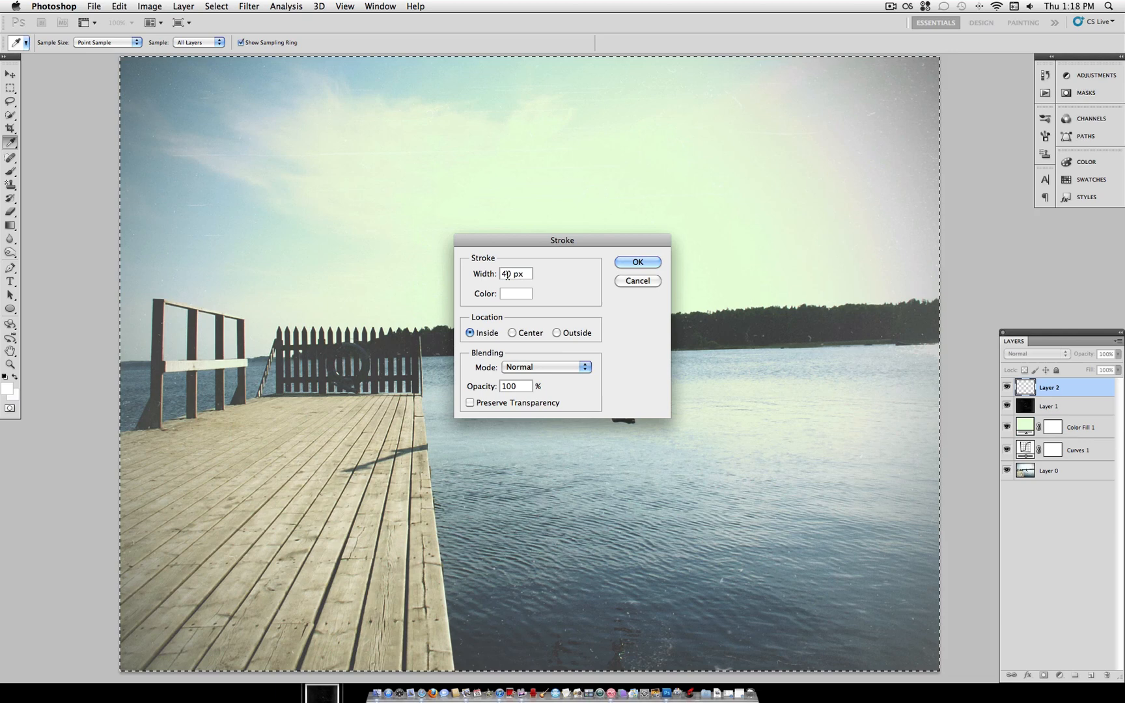
text(30)
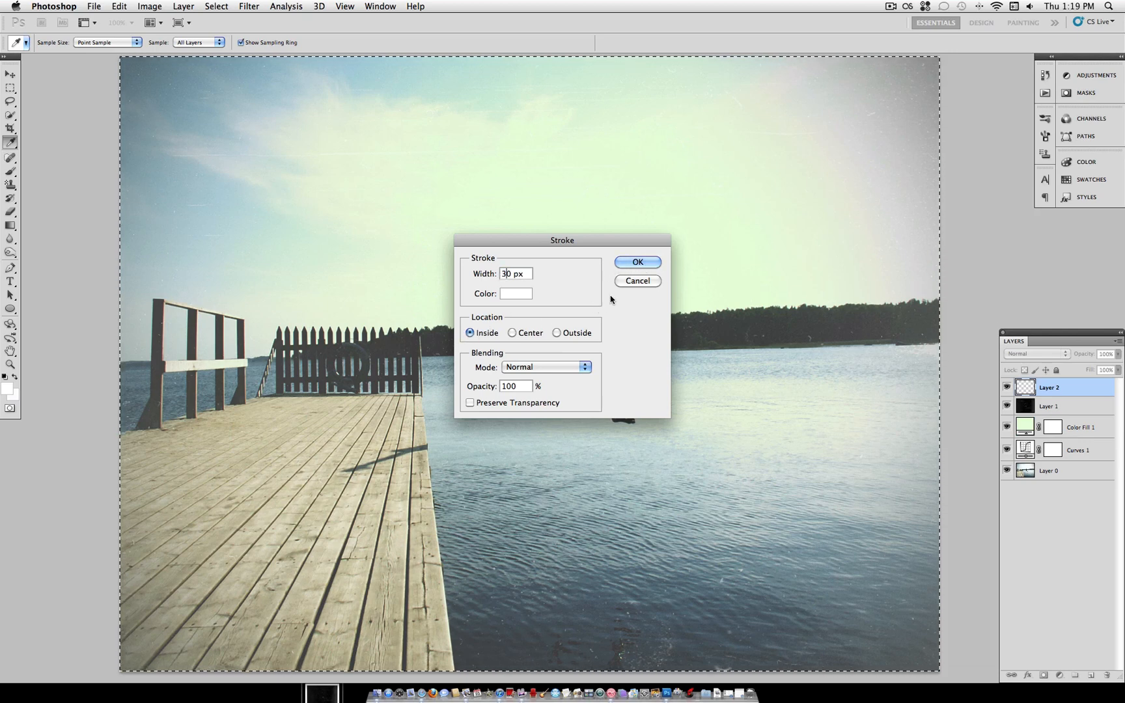
click(635, 262)
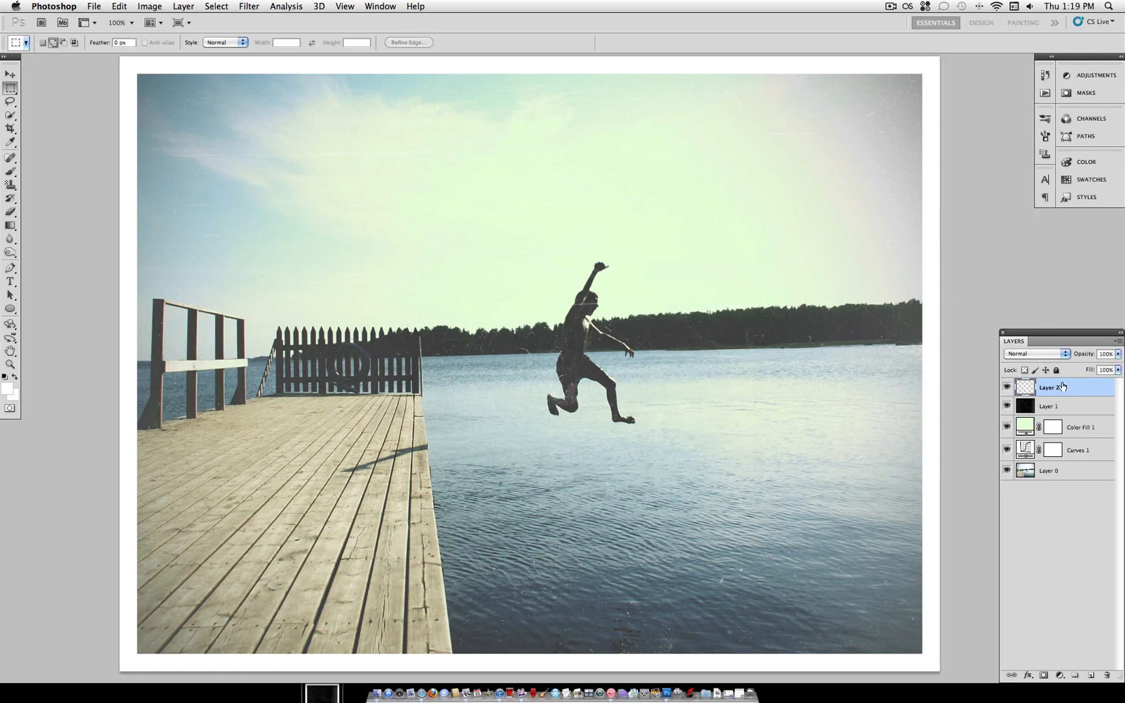
Give Layer 2 a Pattern Overlay style using the Canvas pattern at low opacity.
double_click(1055, 386)
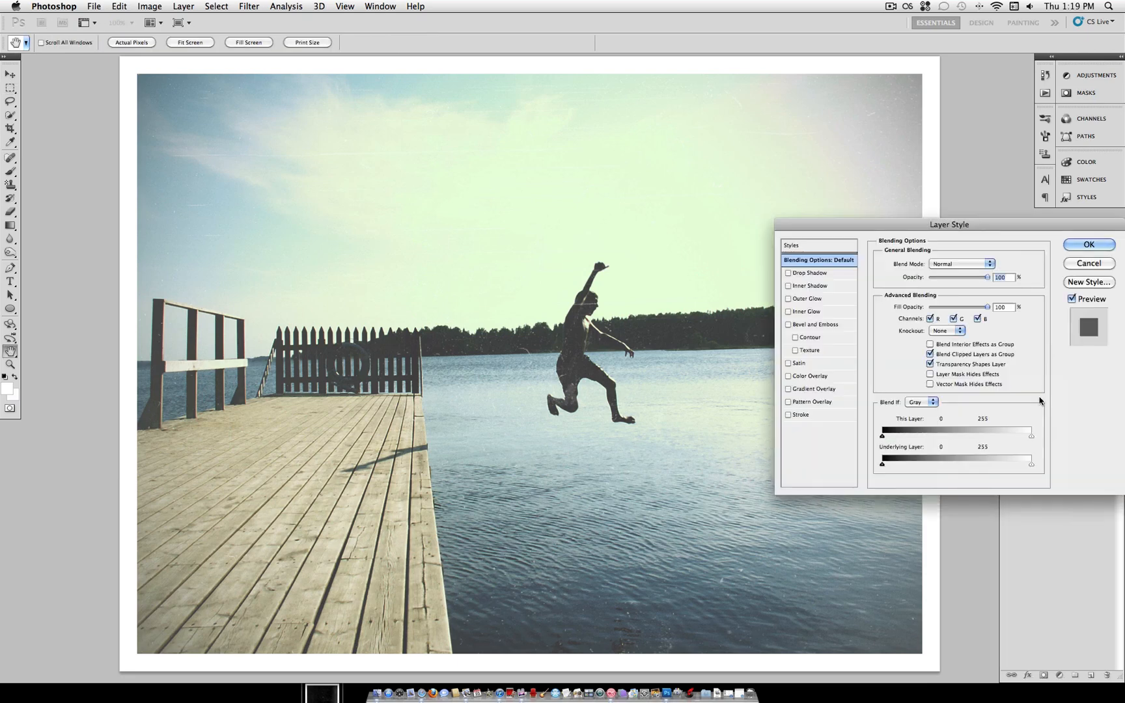
click(789, 401)
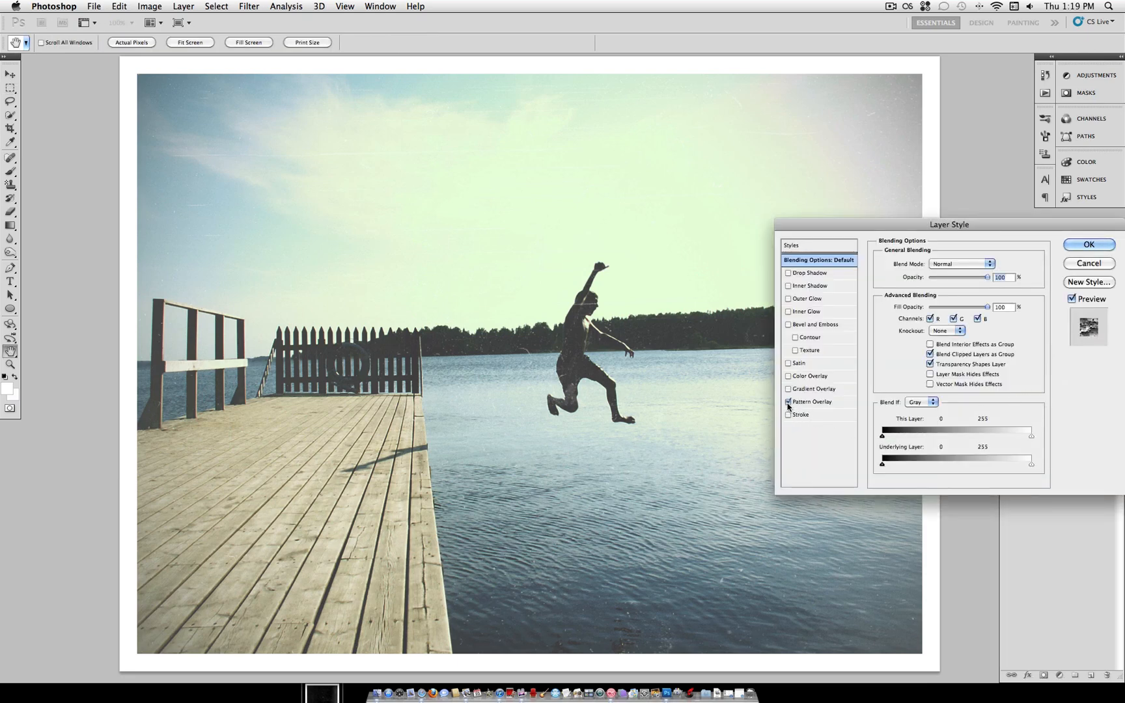
click(788, 402)
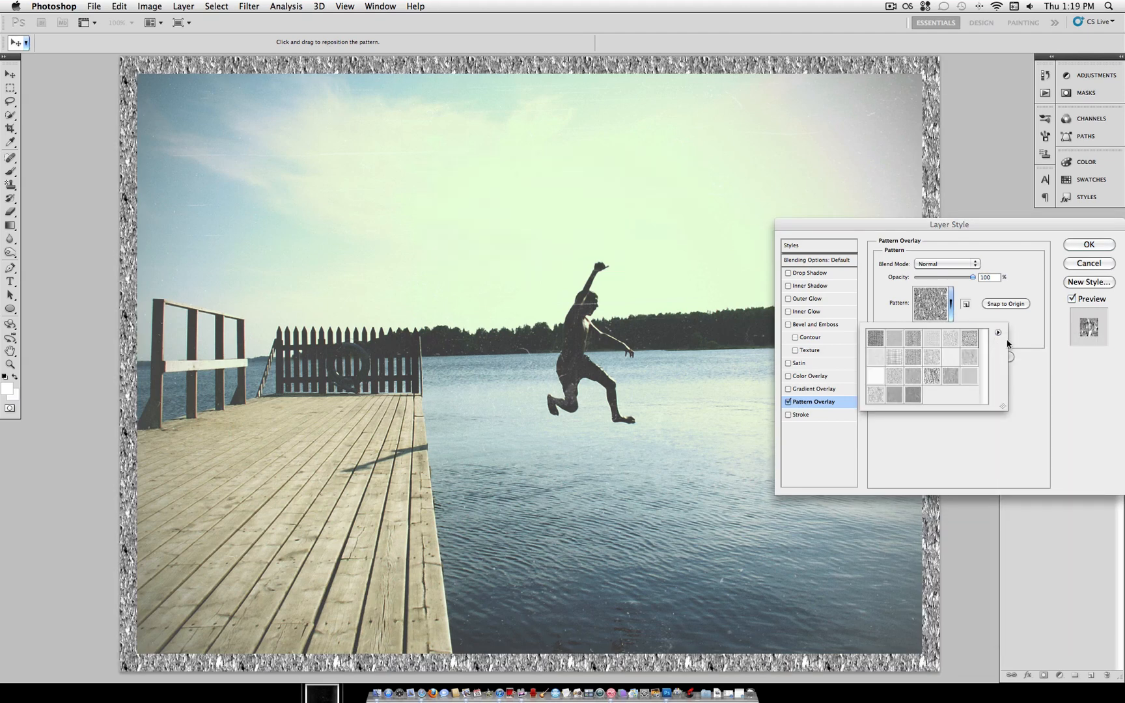
click(949, 357)
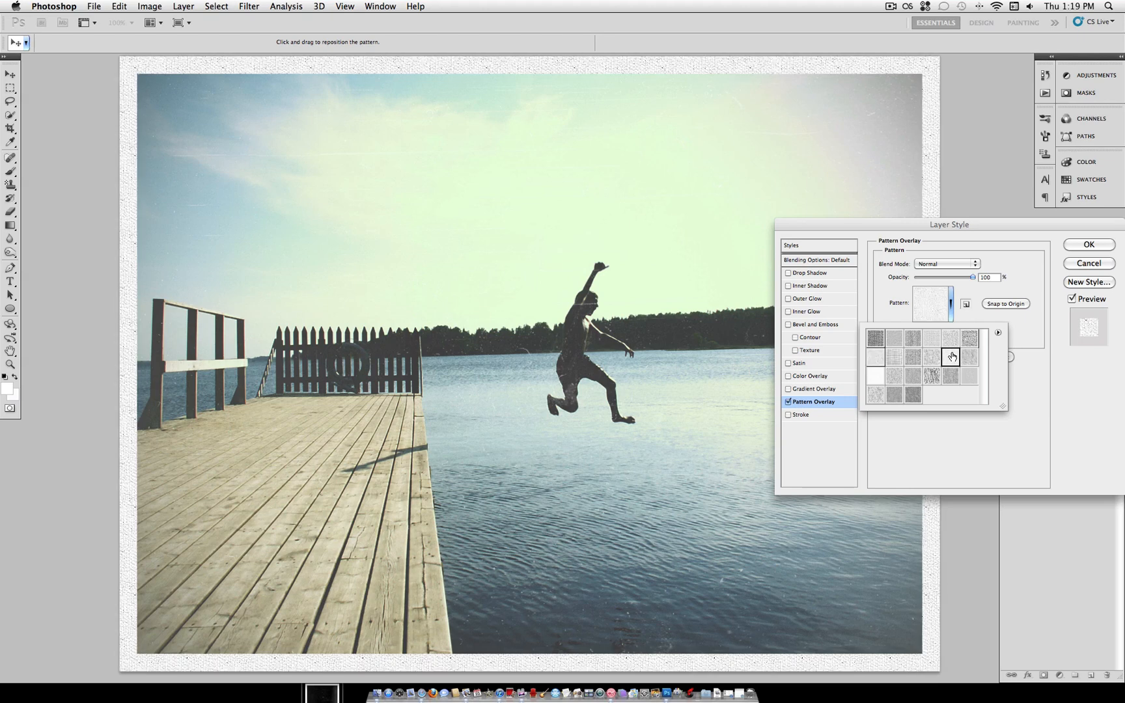
mouse_move(951, 357)
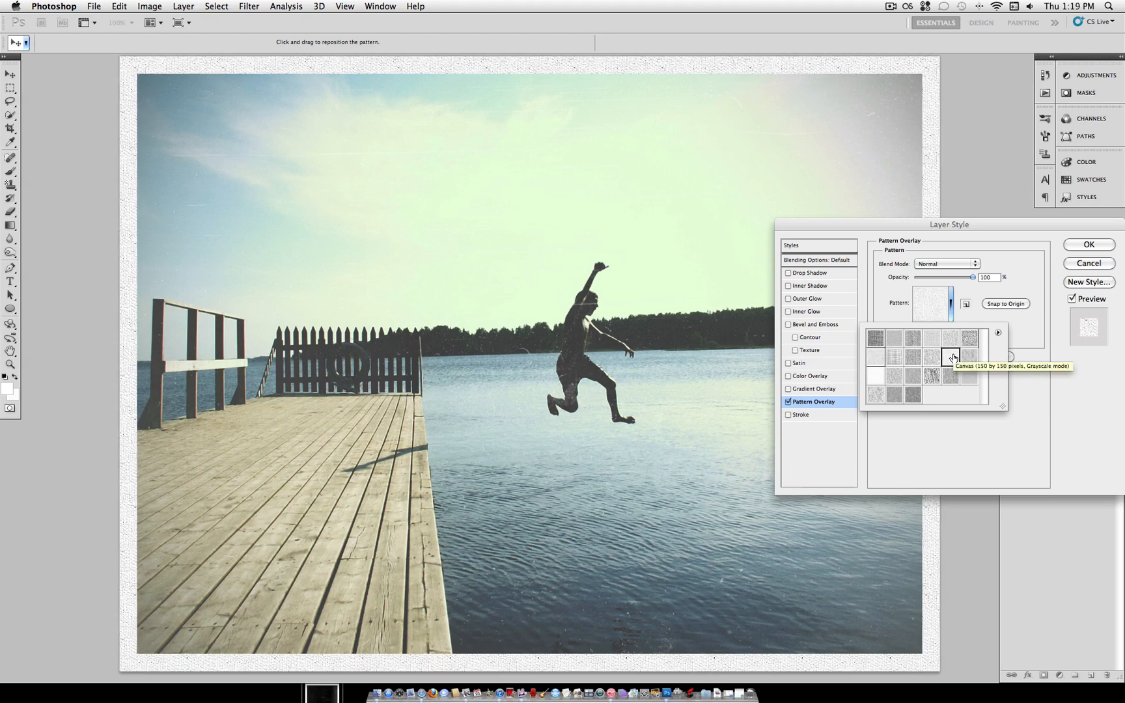
click(950, 356)
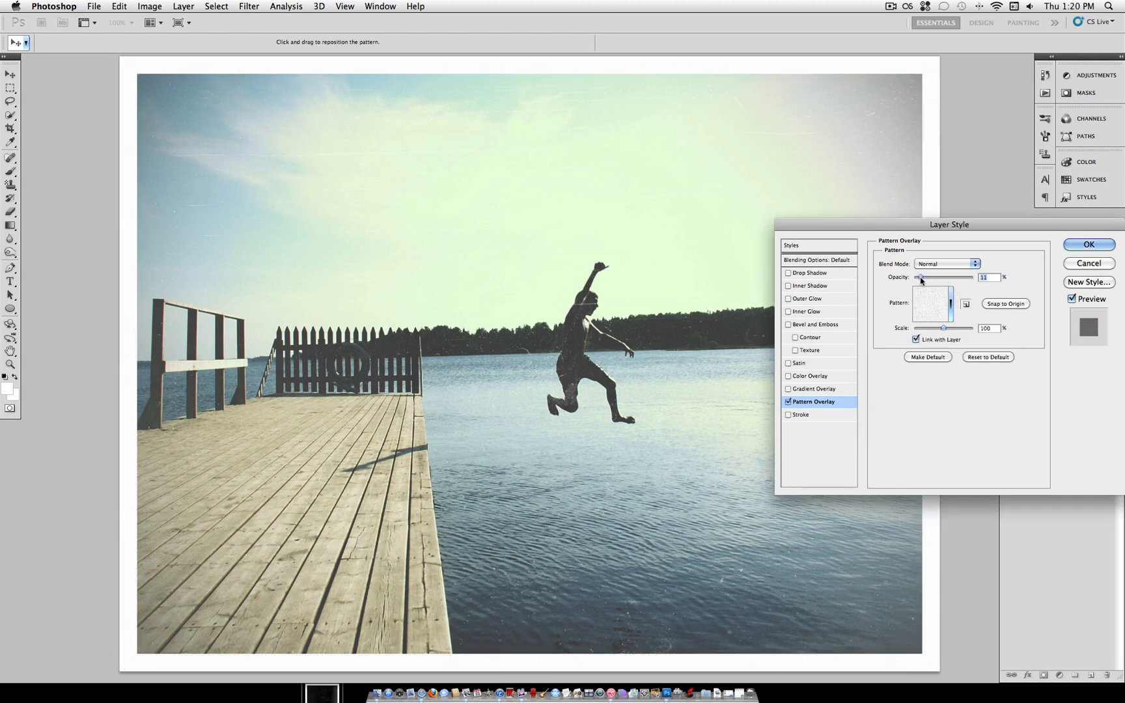
click(1087, 244)
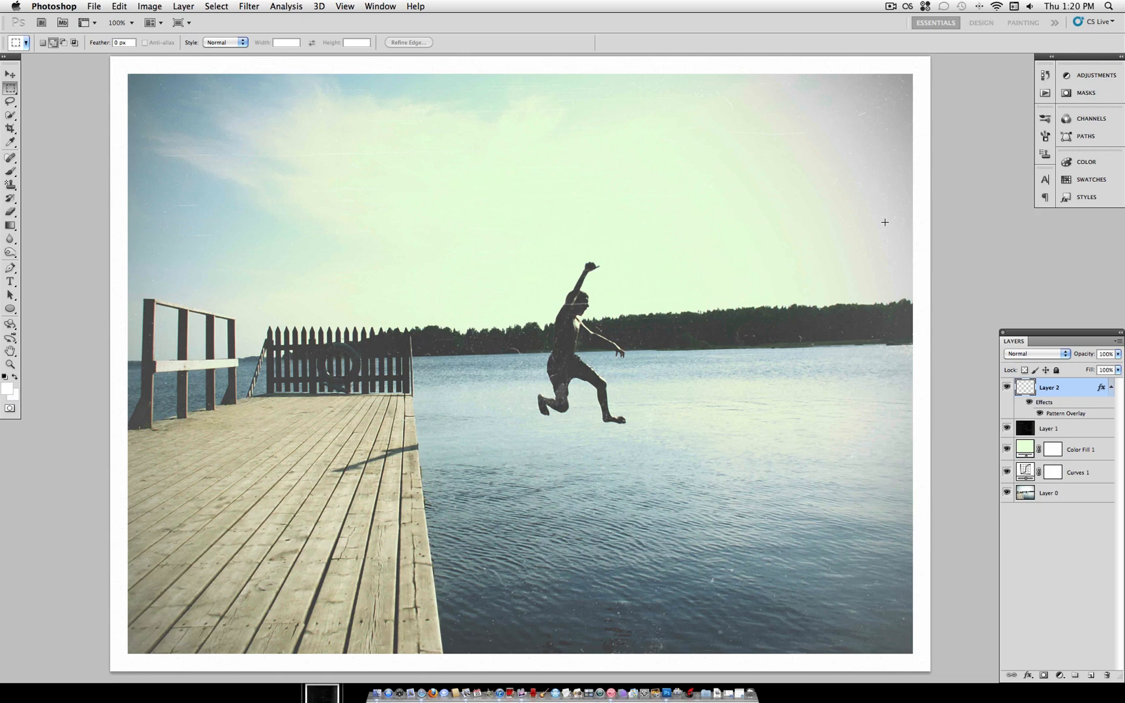
mouse_move(1081, 256)
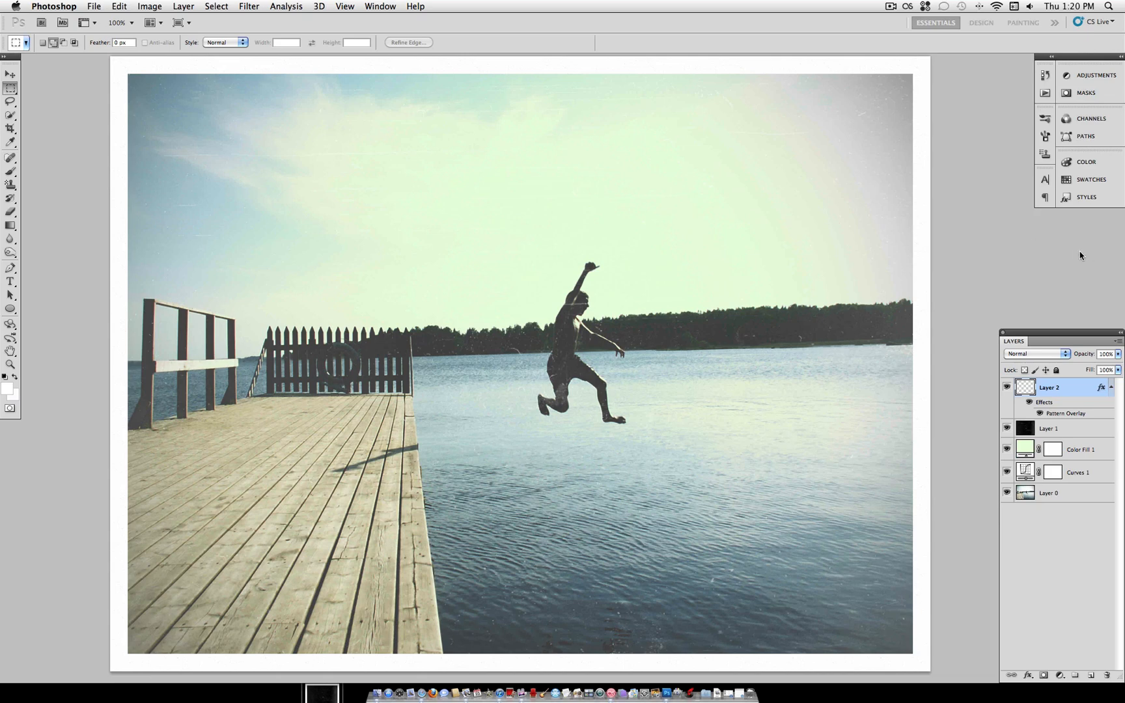
mouse_move(984, 246)
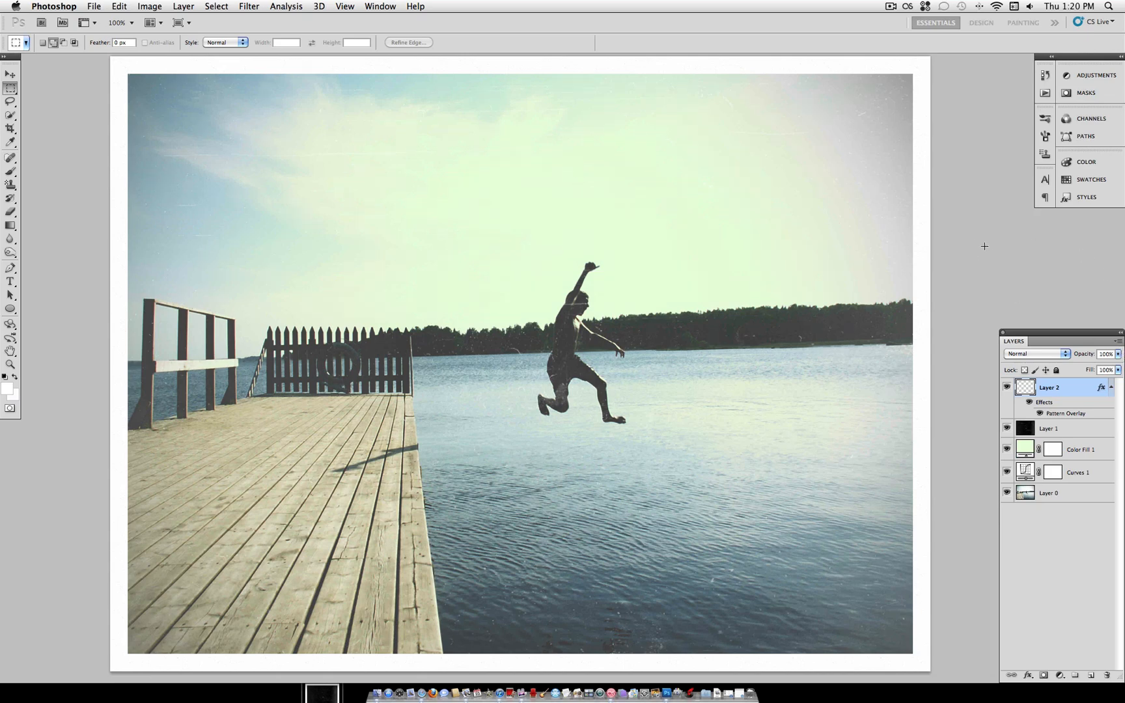